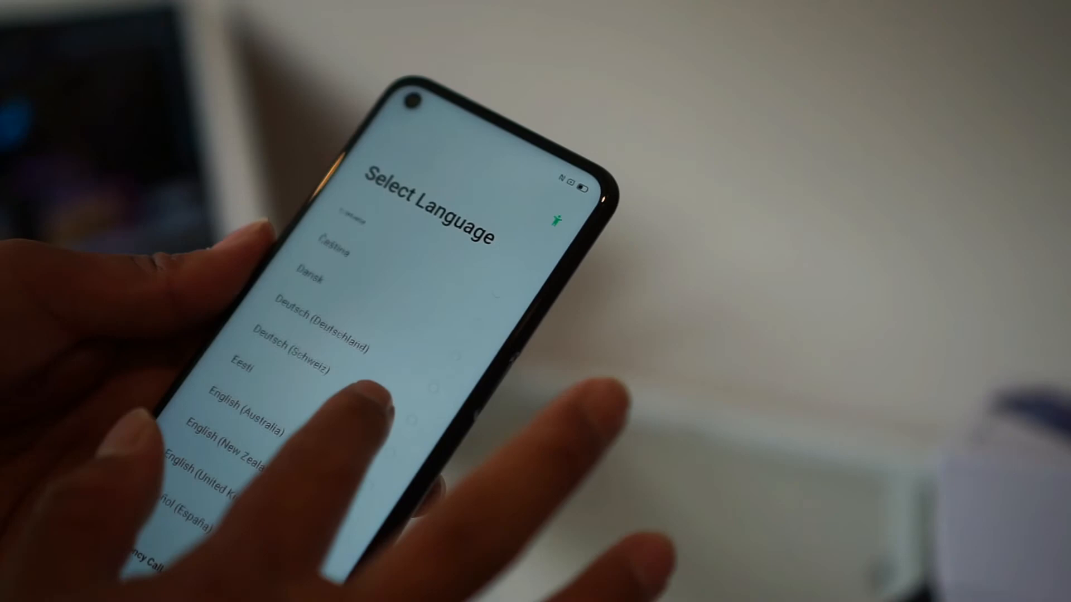
scroll(down, 3)
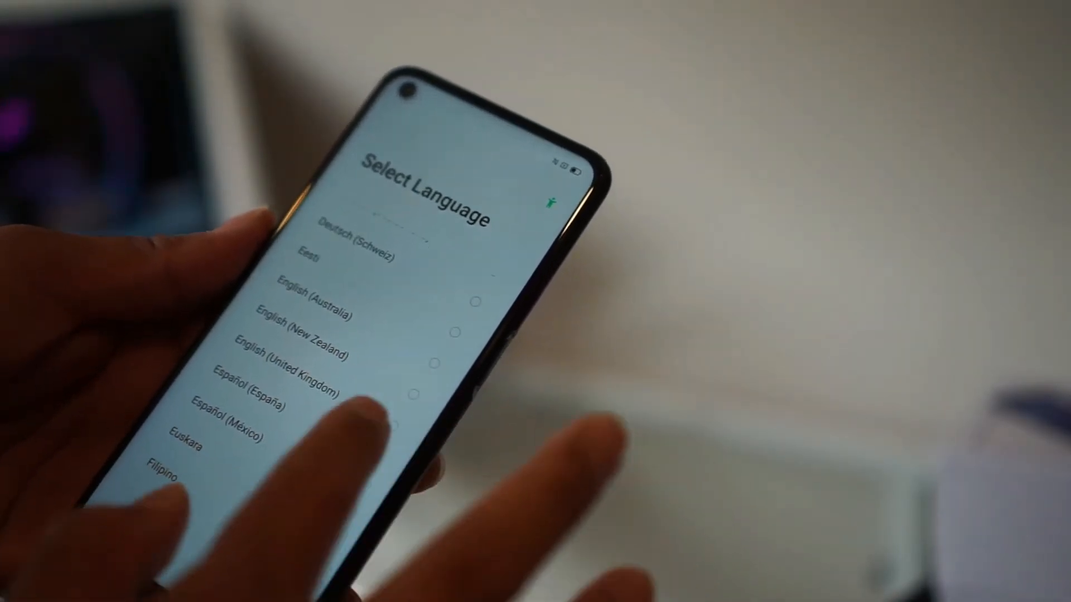